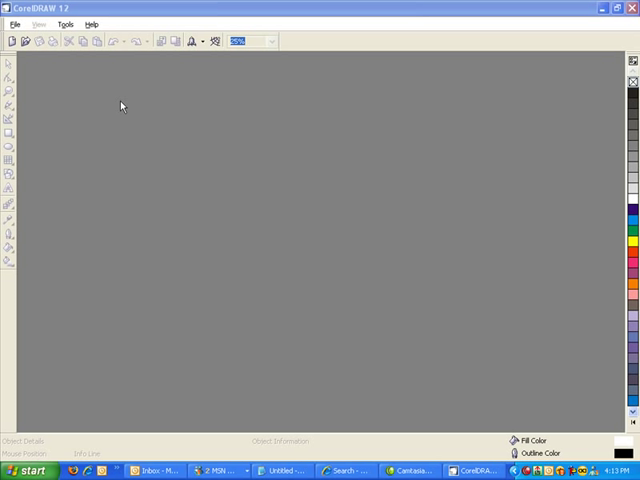
# Create a new blank drawing, Graphic1, from the File menu
pyautogui.click(11, 24)
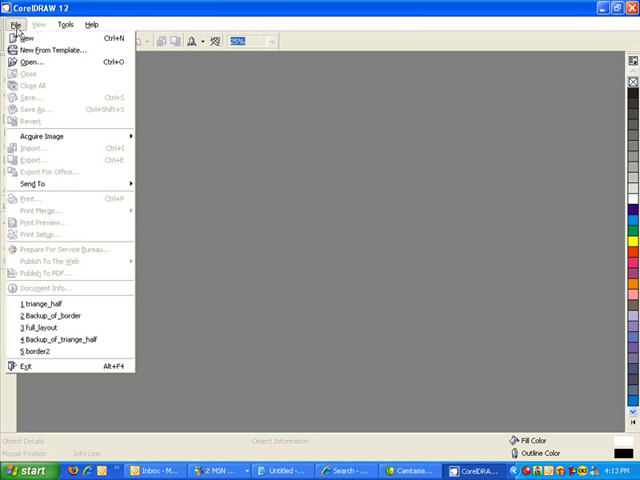
pyautogui.click(30, 38)
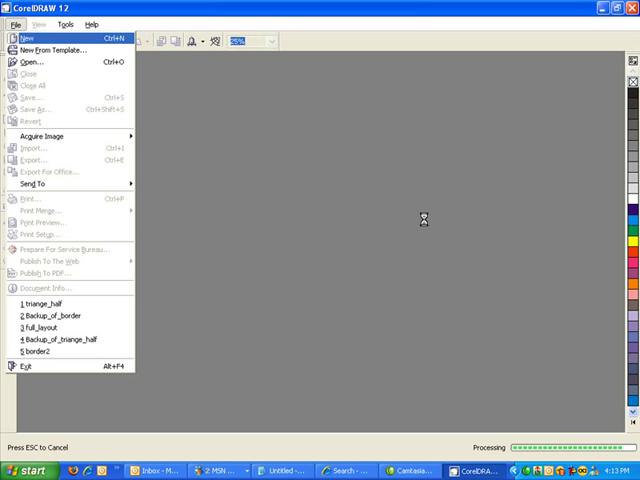
pyautogui.click(28, 38)
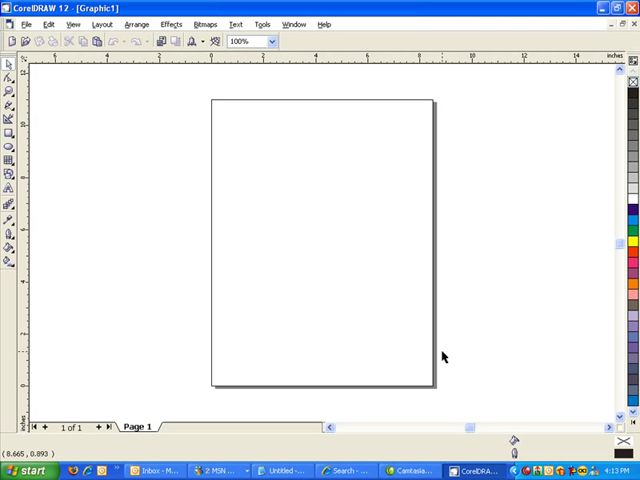
pyautogui.moveTo(130, 163)
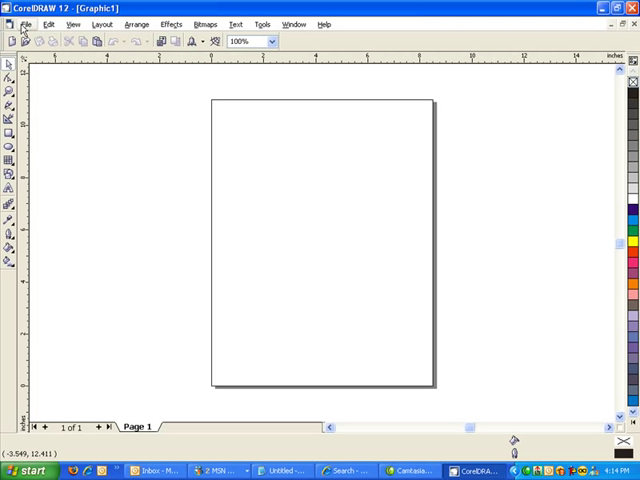
# Open the File menu to reach the Import command
pyautogui.click(24, 24)
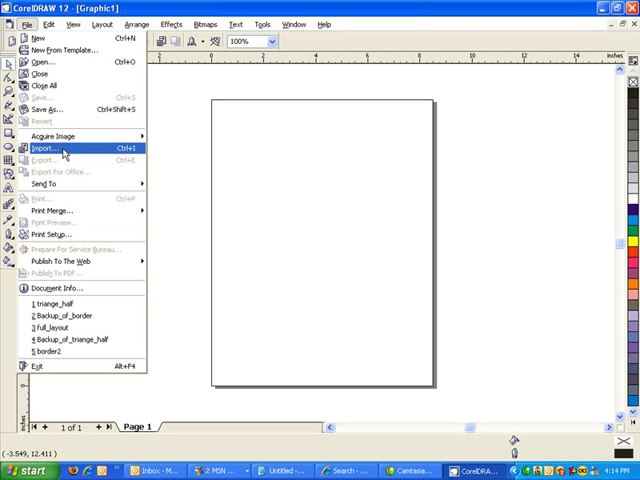
# Import the feather GIF file and place it near the top of the page
pyautogui.click(45, 148)
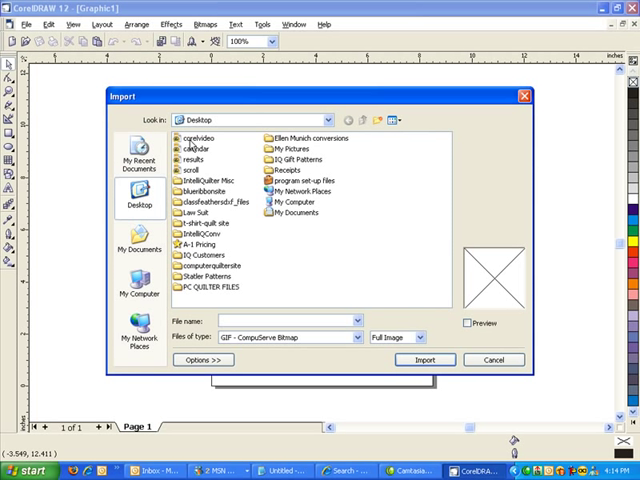
pyautogui.click(424, 359)
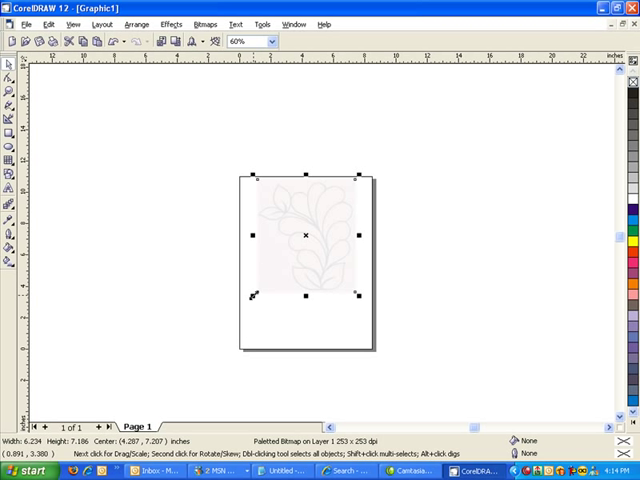
pyautogui.click(435, 280)
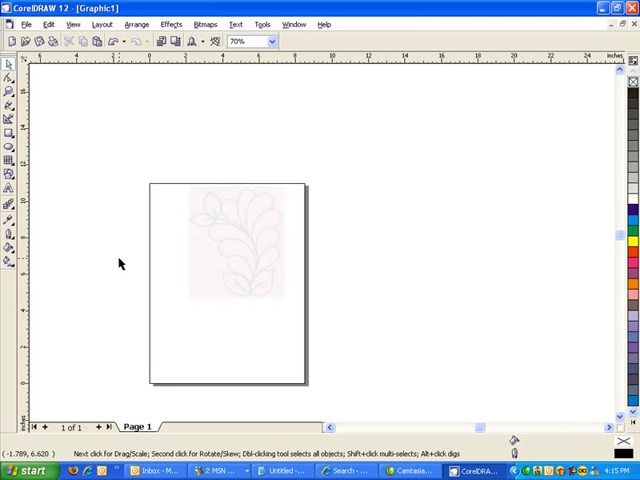
pyautogui.click(263, 42)
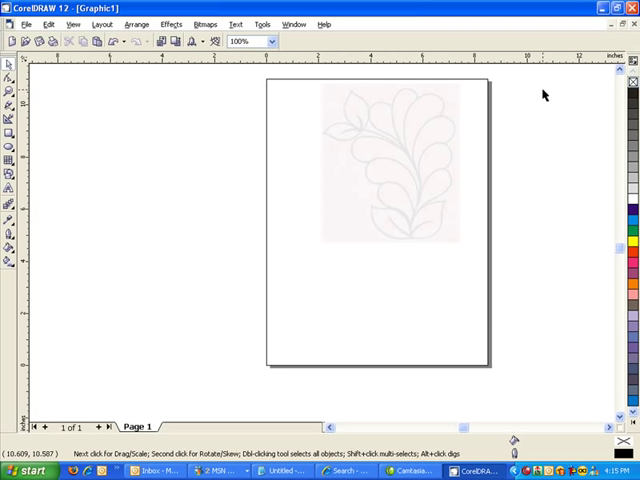
pyautogui.moveTo(222, 126)
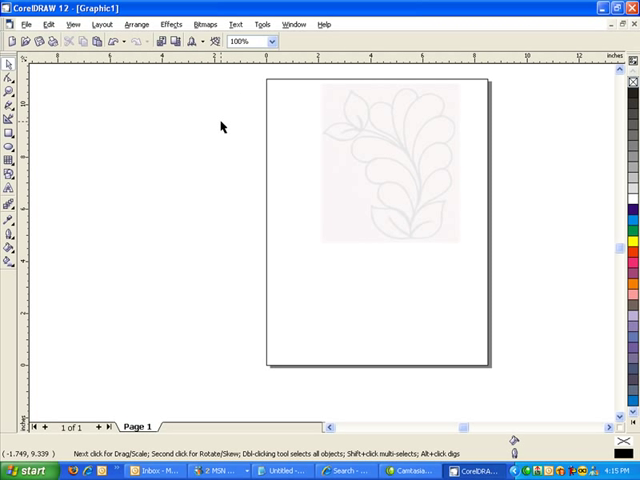
pyautogui.moveTo(119, 152)
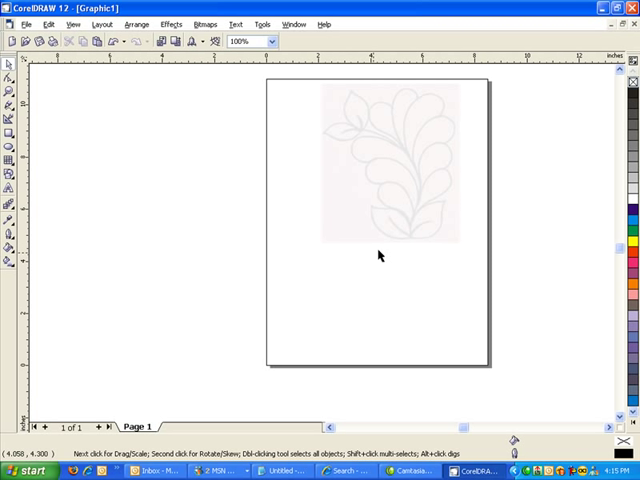
pyautogui.moveTo(56, 130)
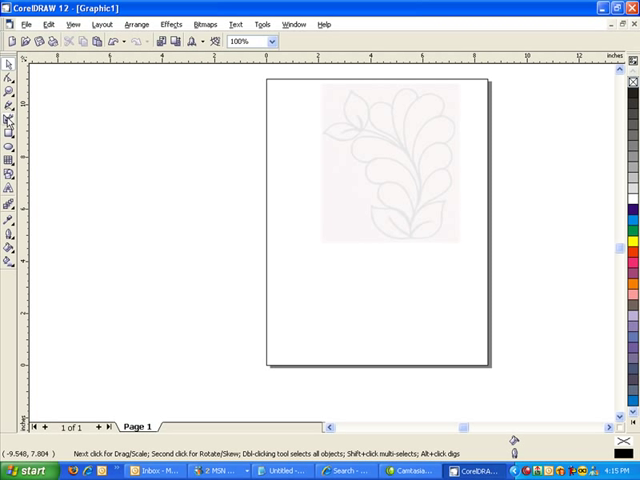
pyautogui.moveTo(42, 98)
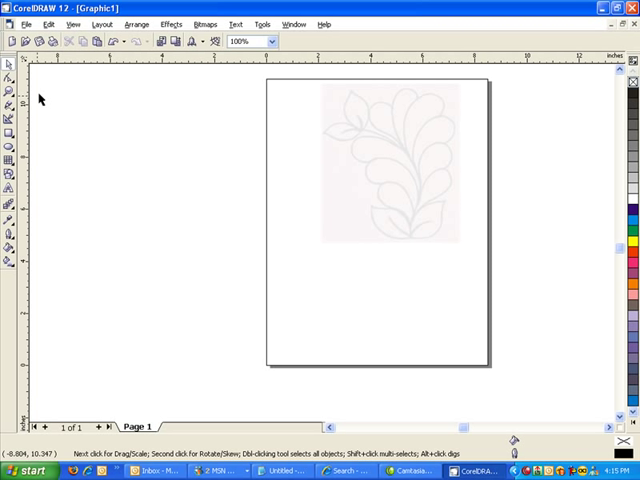
pyautogui.moveTo(354, 137)
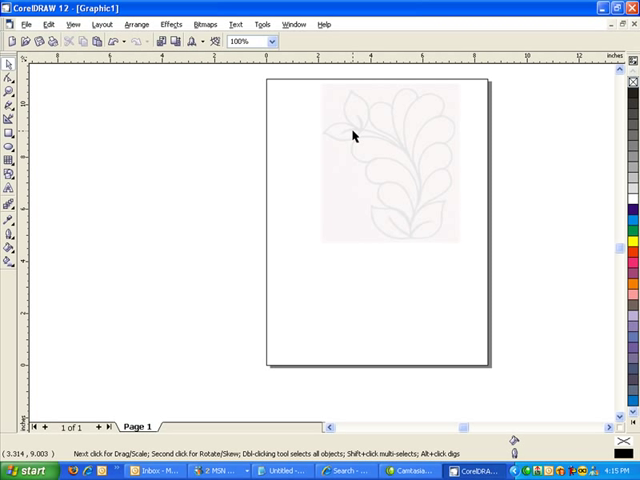
pyautogui.moveTo(125, 163)
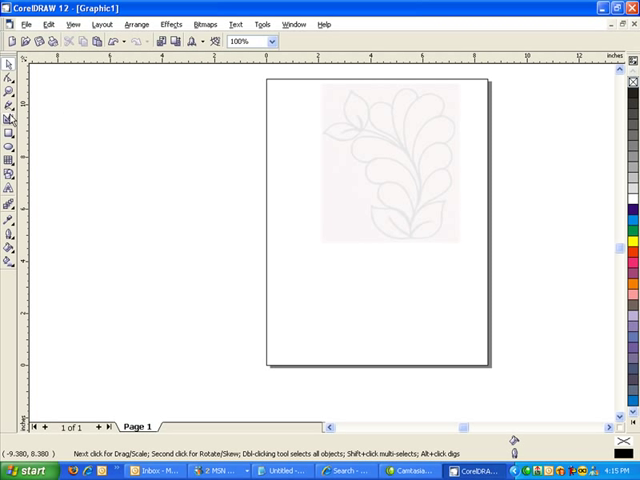
pyautogui.moveTo(8, 117)
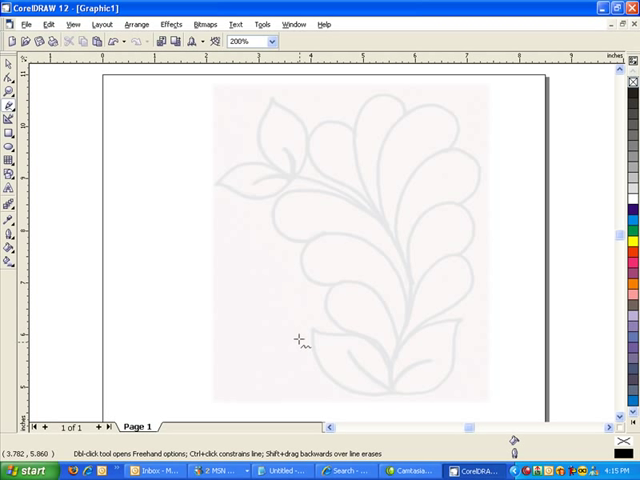
pyautogui.moveTo(390, 313)
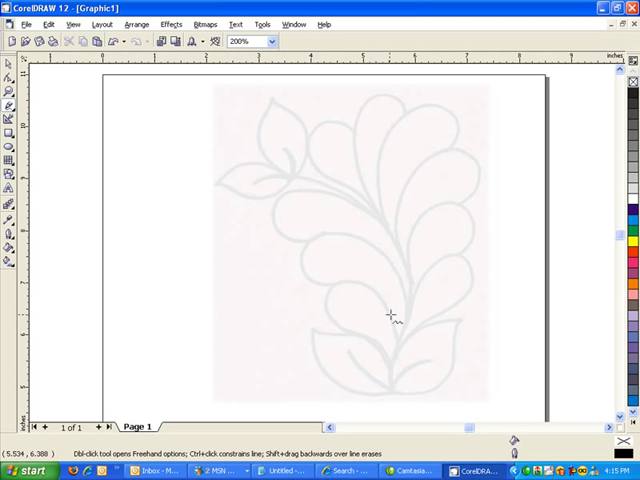
pyautogui.moveTo(330, 314)
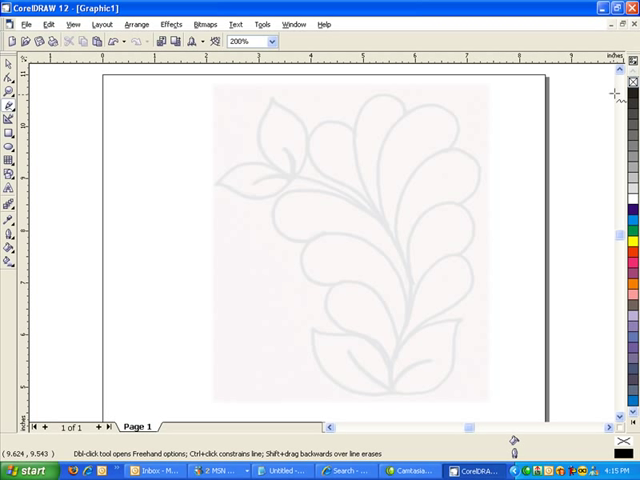
pyautogui.moveTo(436, 447)
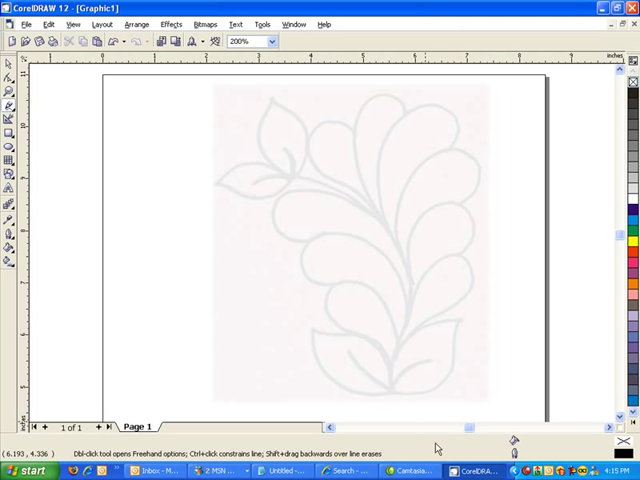
pyautogui.moveTo(390, 405)
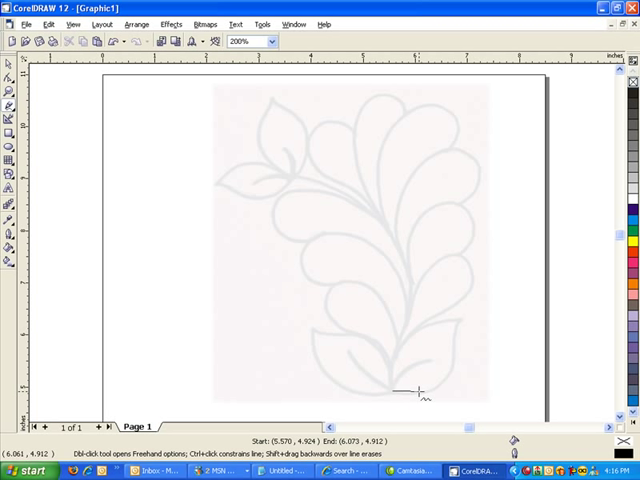
# Freehand-trace the bottom leaf and right-hand lobes up to the top right lobe
pyautogui.moveTo(415, 395); pyautogui.dragTo(455, 350)
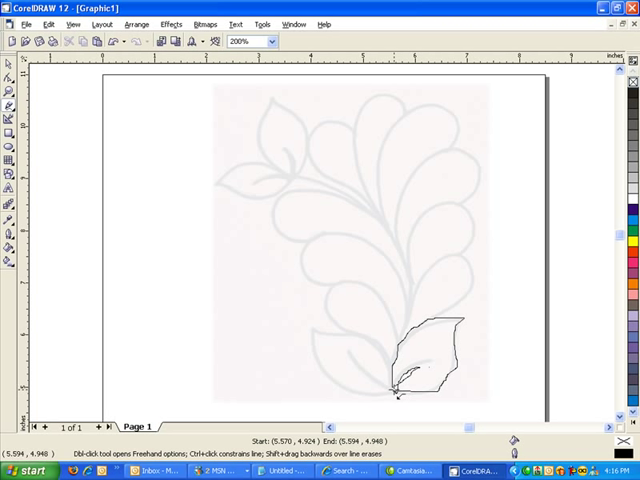
pyautogui.moveTo(393, 390); pyautogui.dragTo(417, 320)
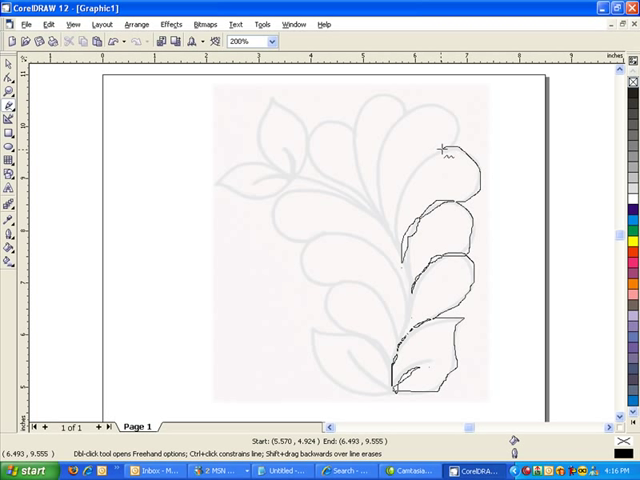
pyautogui.moveTo(445, 145); pyautogui.dragTo(390, 238)
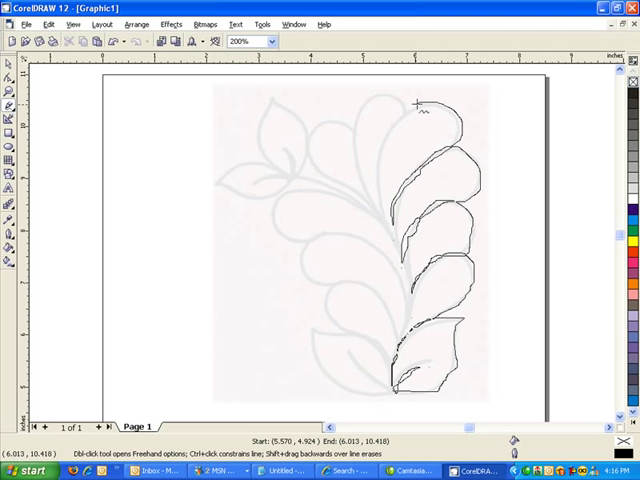
# Trace the top lobes toward the left, then the remaining lobes, left leaf and stem
pyautogui.moveTo(416, 103); pyautogui.dragTo(377, 208)
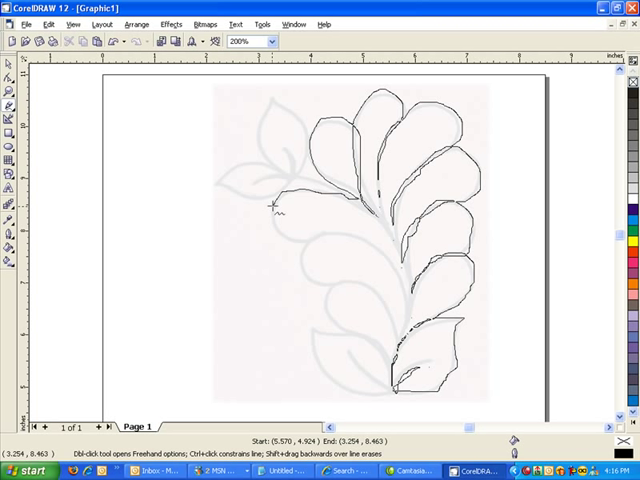
pyautogui.moveTo(278, 225)
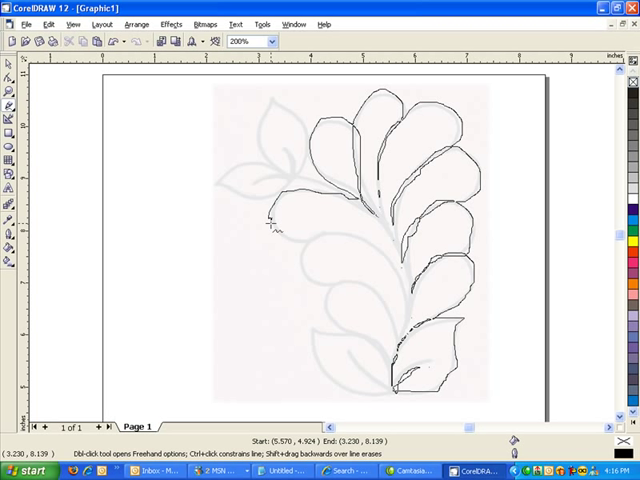
pyautogui.moveTo(272, 225); pyautogui.dragTo(320, 235)
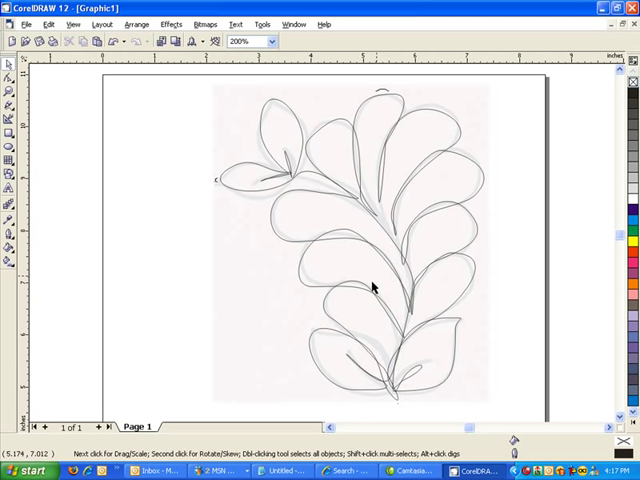
pyautogui.moveTo(415, 175)
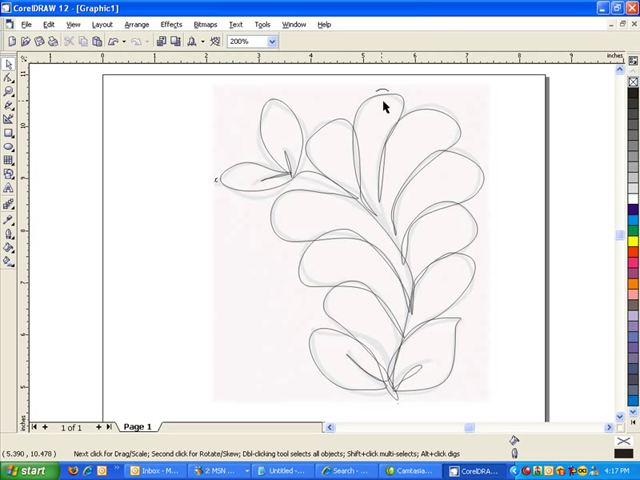
pyautogui.moveTo(168, 165)
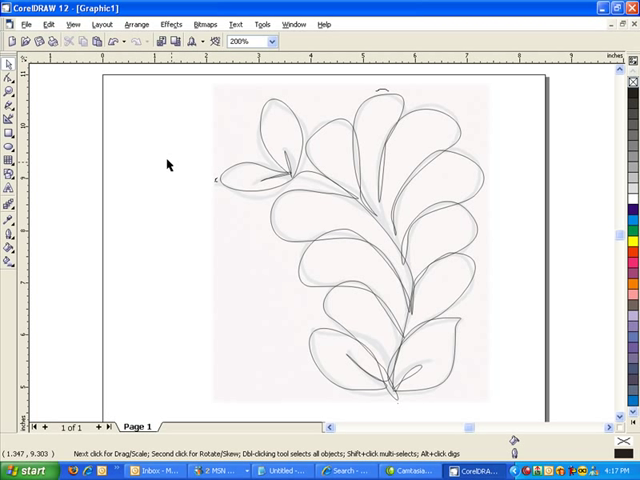
pyautogui.click(268, 41)
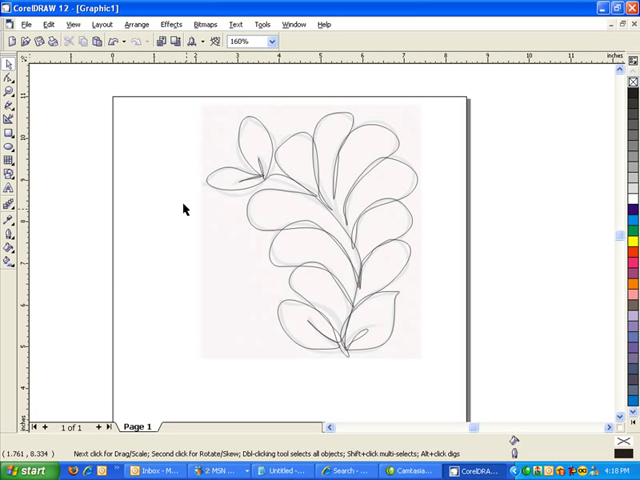
pyautogui.moveTo(443, 324)
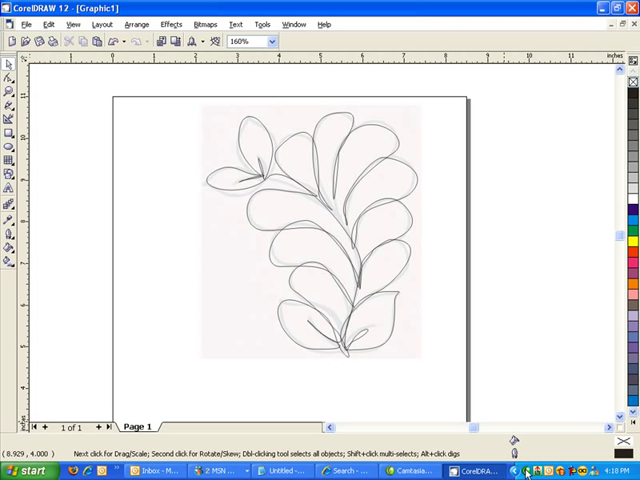
pyautogui.click(520, 470)
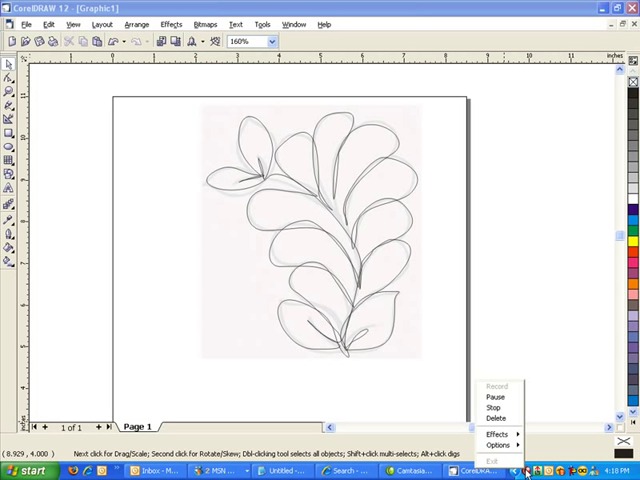